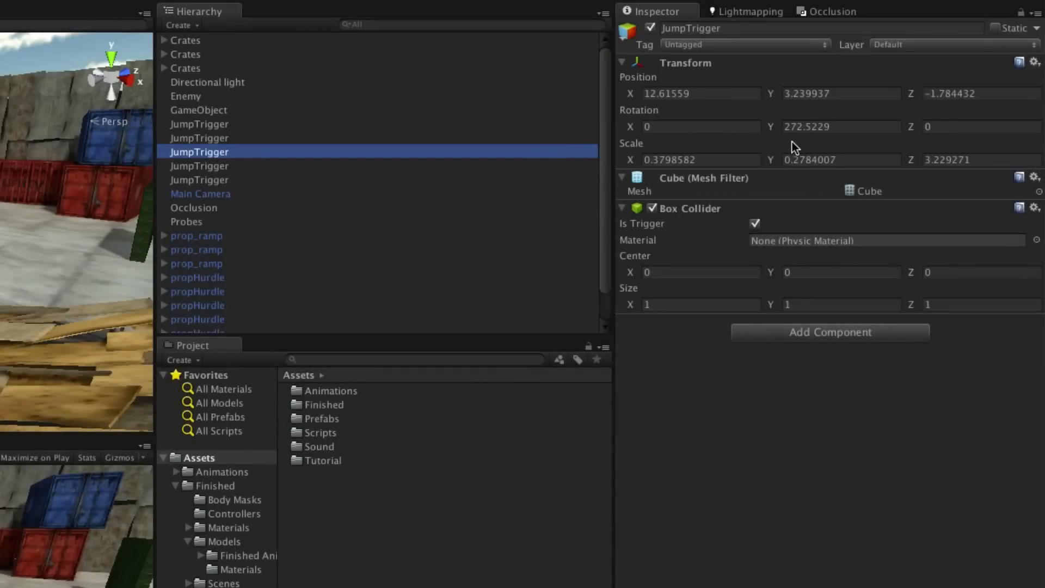
mouse_move(790, 145)
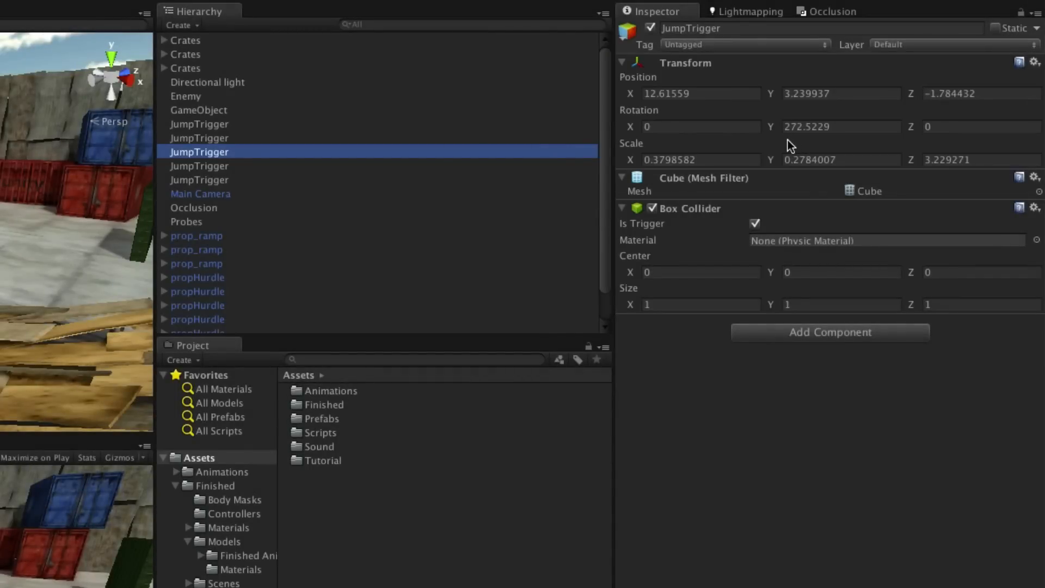
mouse_move(889, 303)
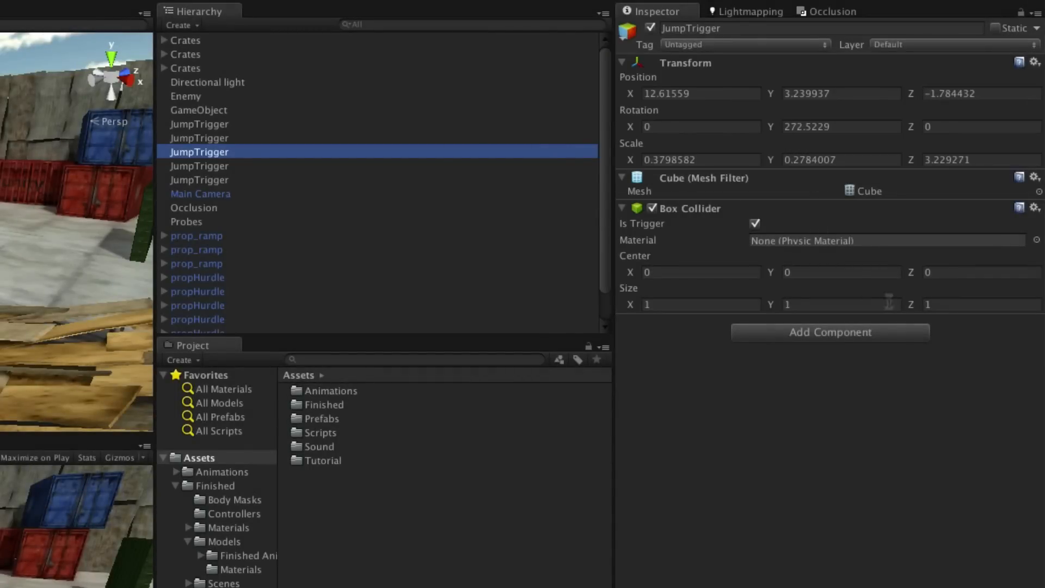
Add a Text Mesh component to JumpTrigger from the Add Component Mesh list
click(830, 332)
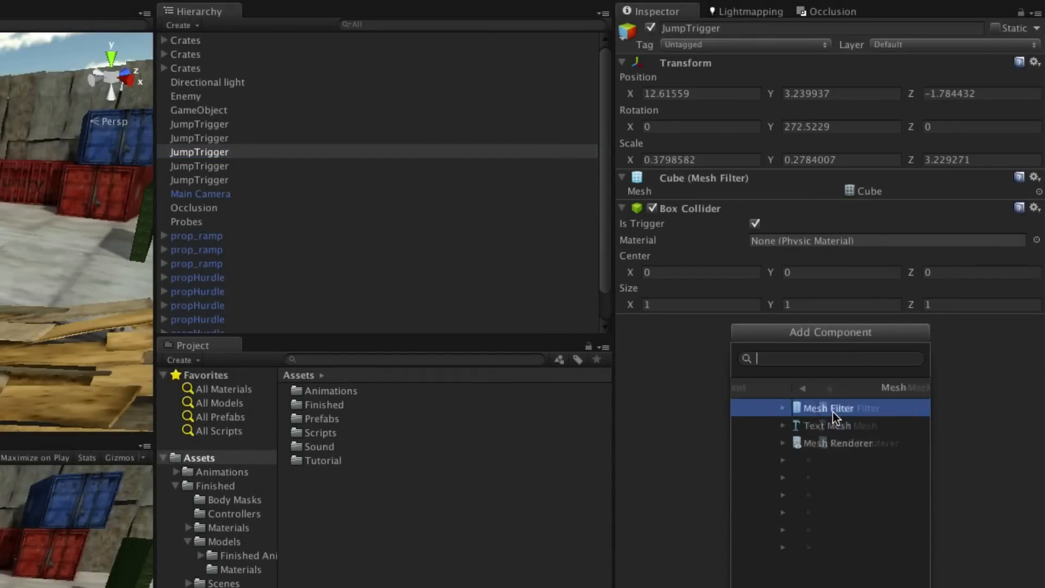
click(840, 425)
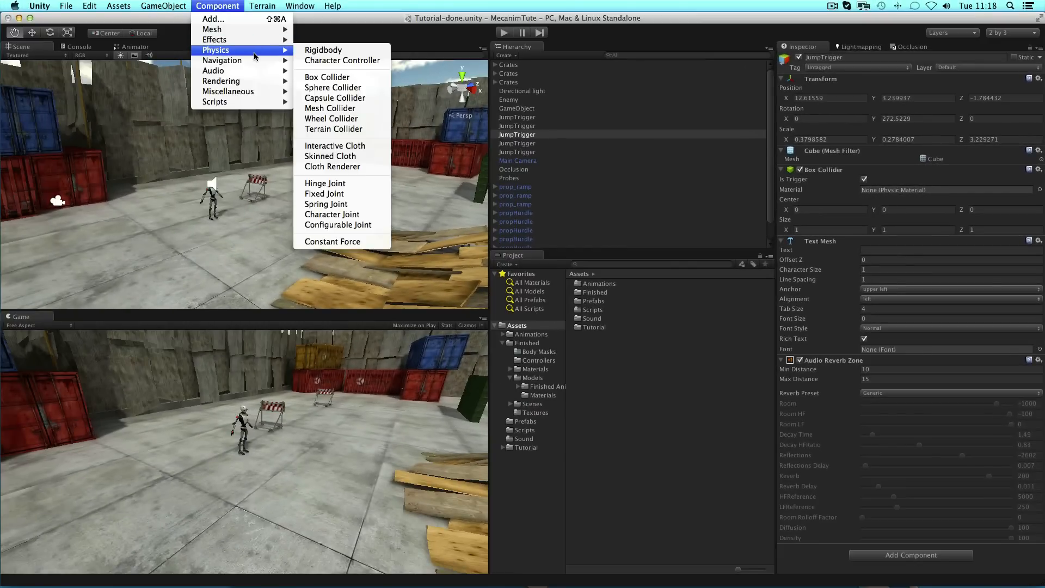
Add a Rigidbody to JumpTrigger from the Component menu, then select GameObject
click(323, 50)
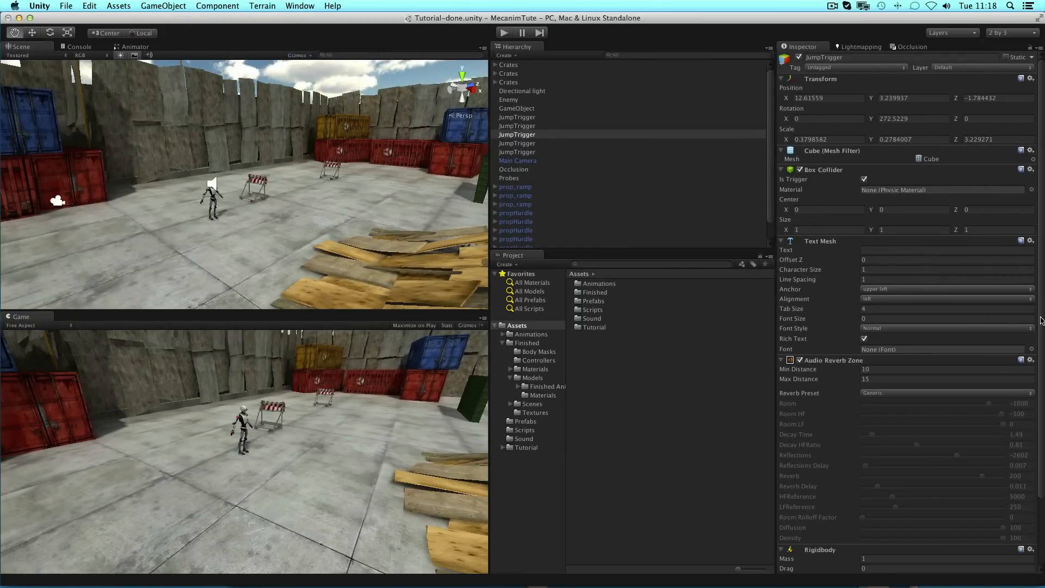
scroll(down, 3)
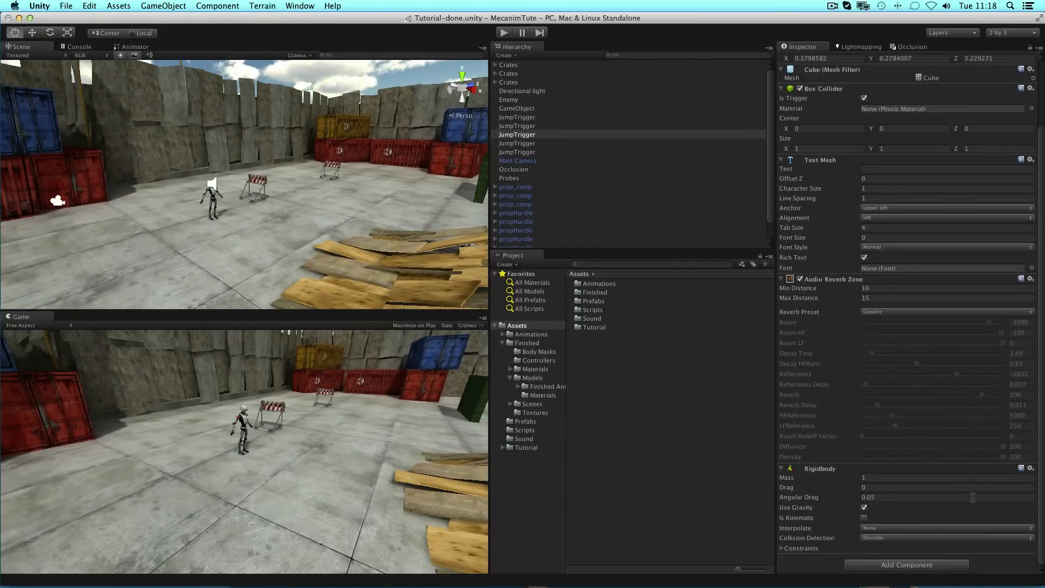
click(517, 108)
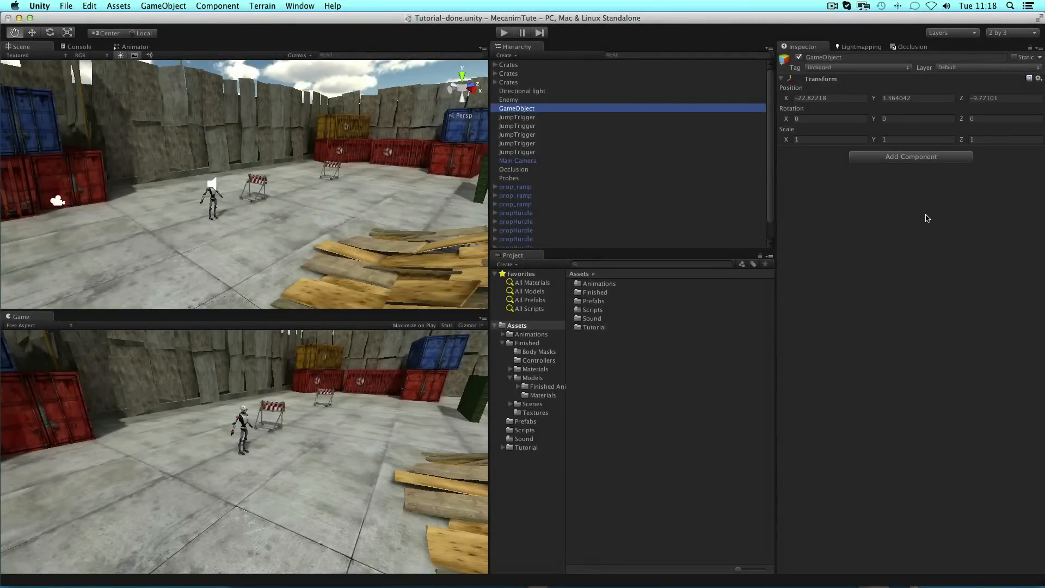
Attach the Samoflange script to the empty GameObject from the component list
click(911, 157)
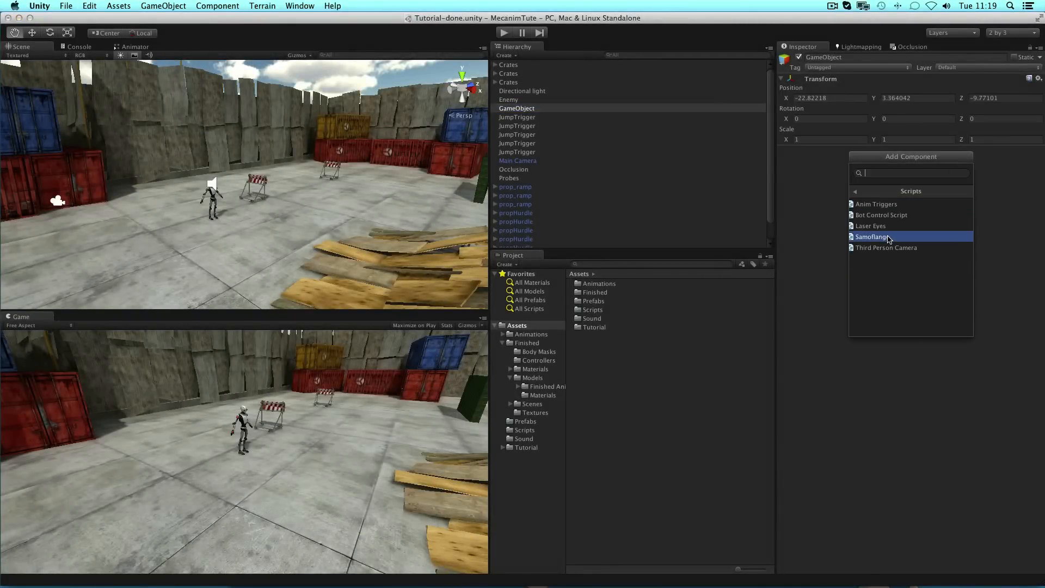
click(873, 237)
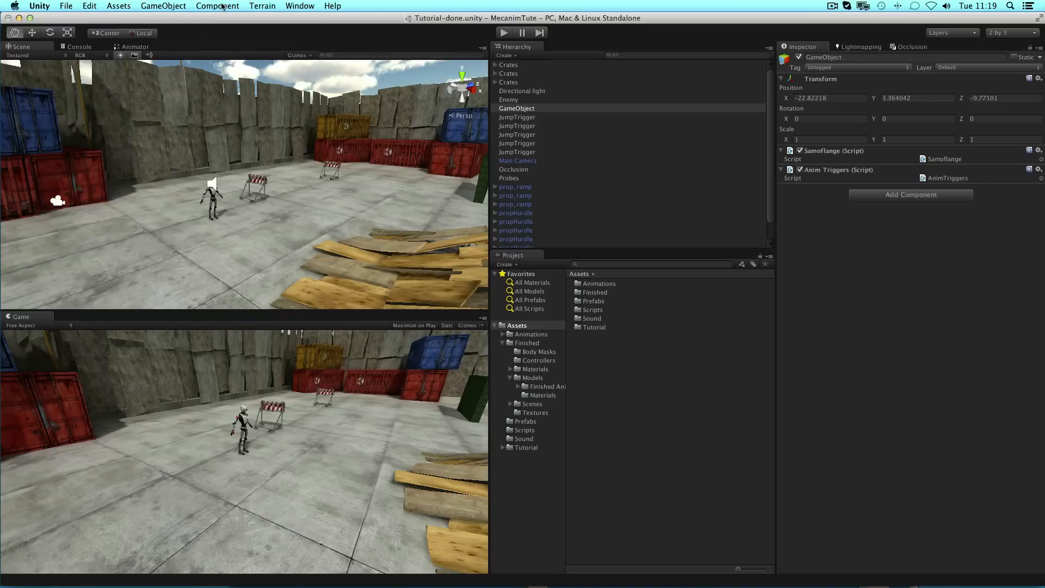
click(218, 5)
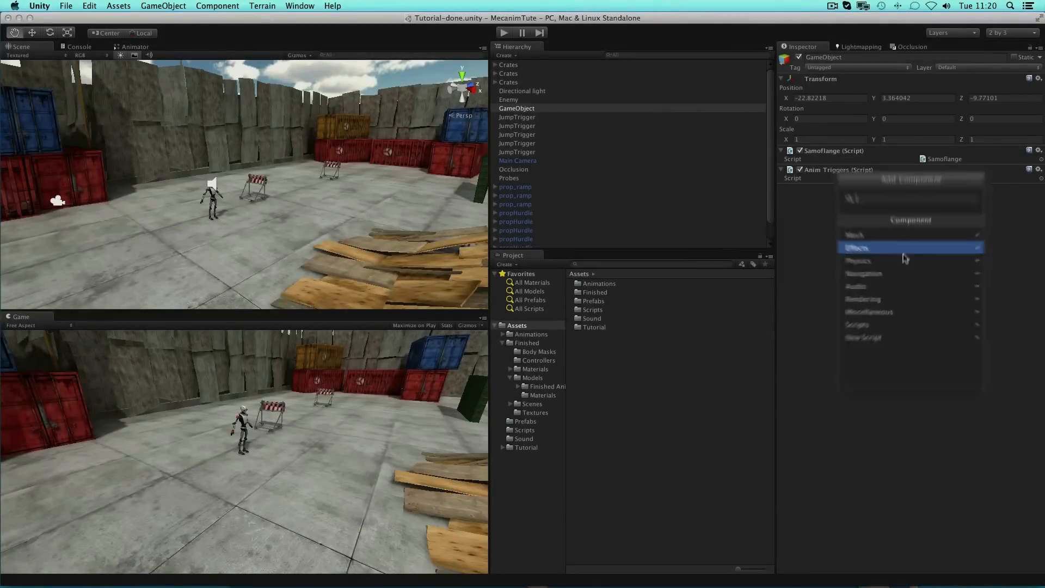
Create a new CSharp script named 'Example' and attach it to GameObject
click(864, 337)
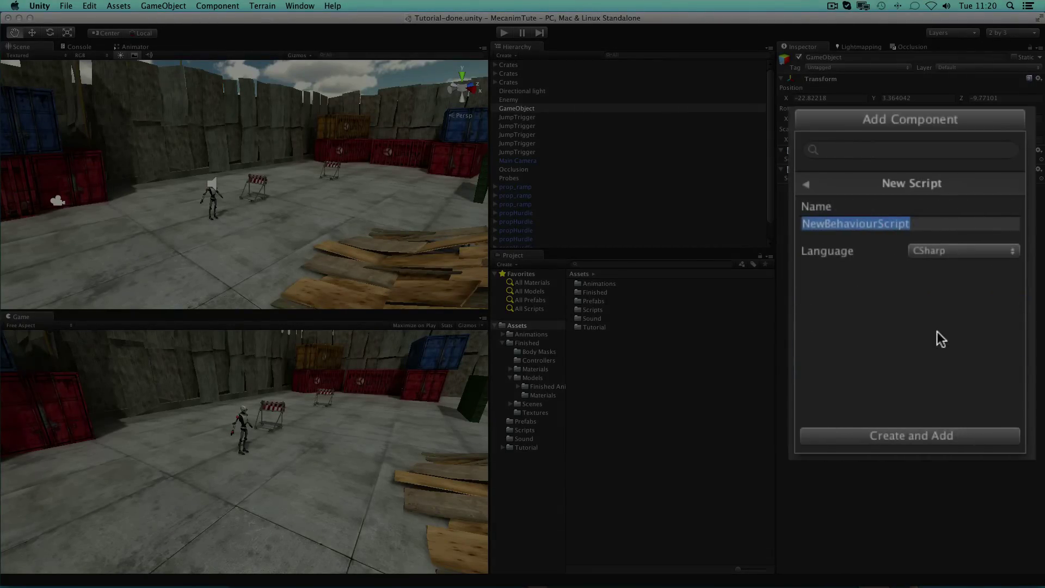
text(Example)
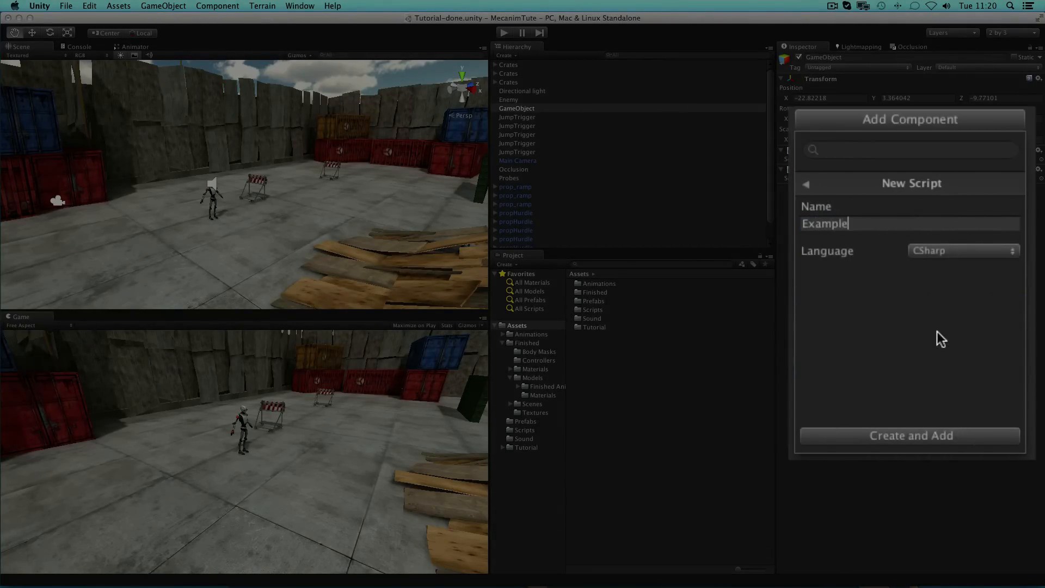
click(911, 435)
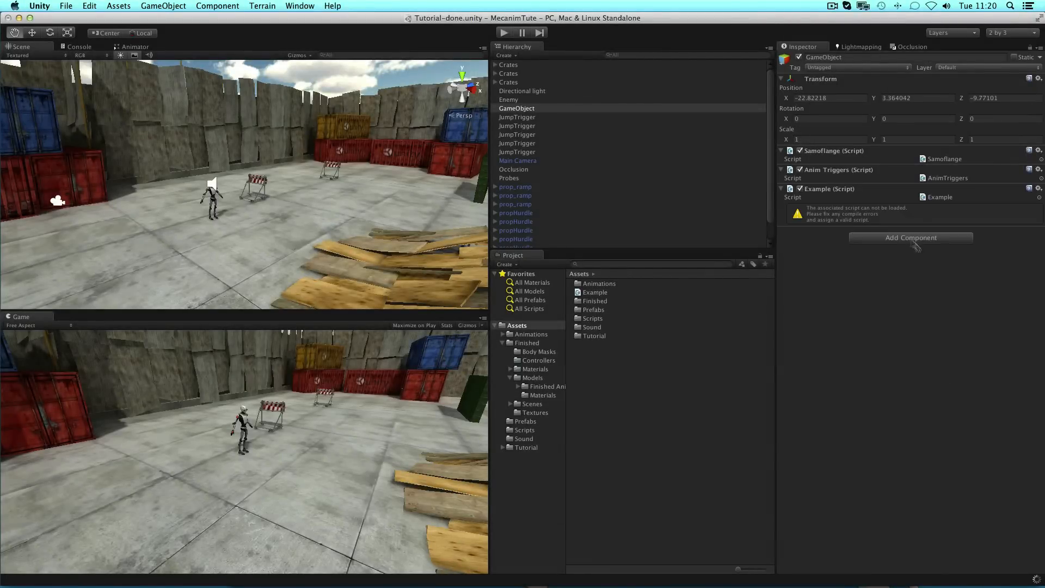
click(1030, 189)
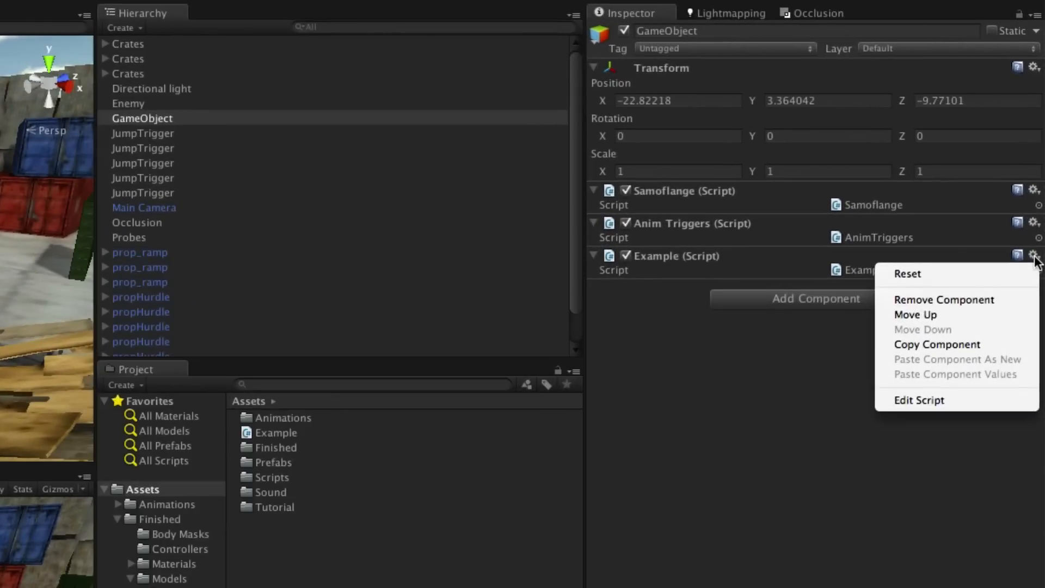
Remove the Example script component from the GameObject
click(944, 300)
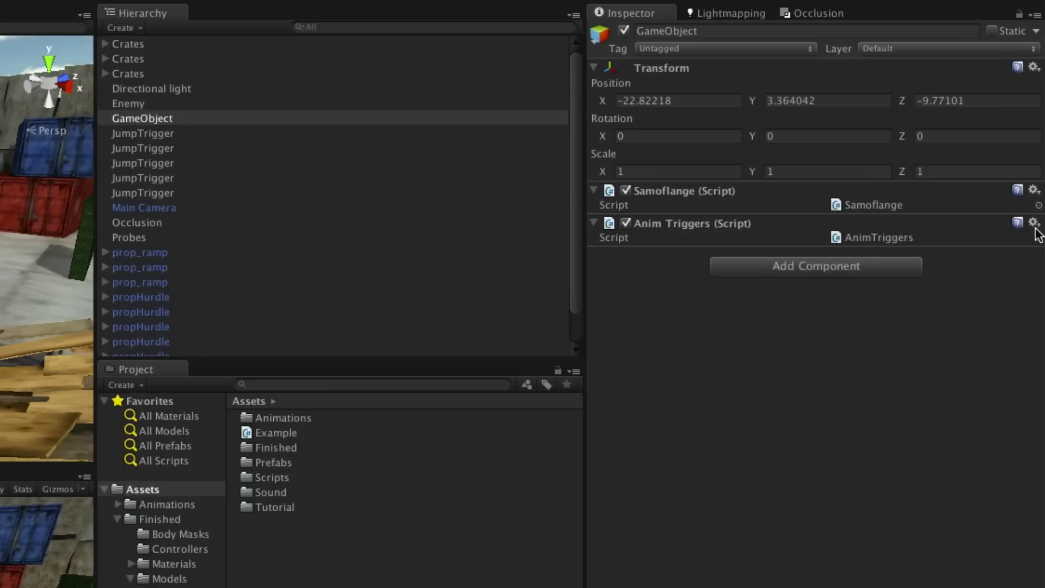
click(1034, 222)
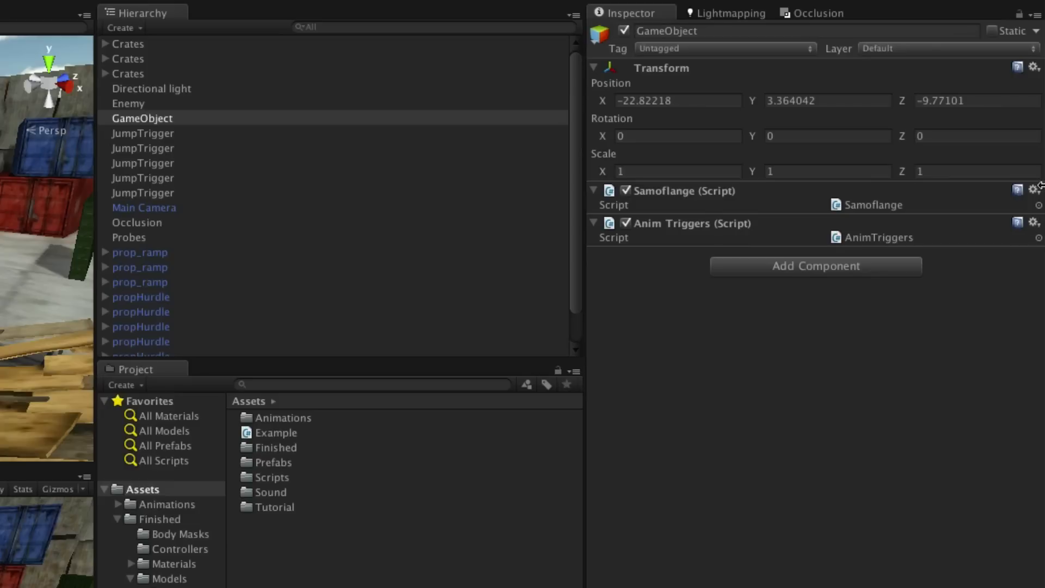
click(1034, 190)
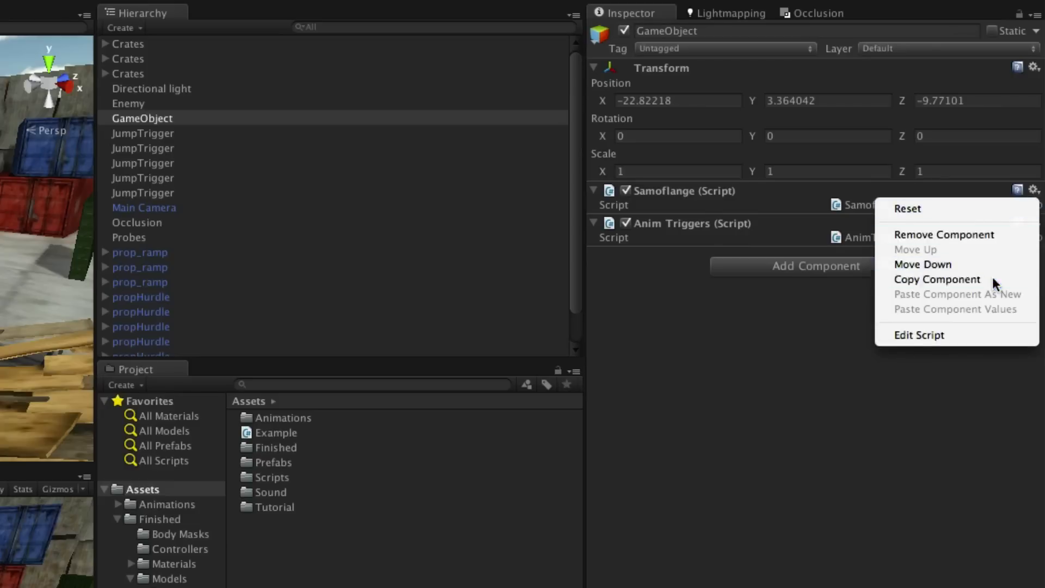
Copy JumpTrigger's Box Collider component from its cog menu
click(143, 133)
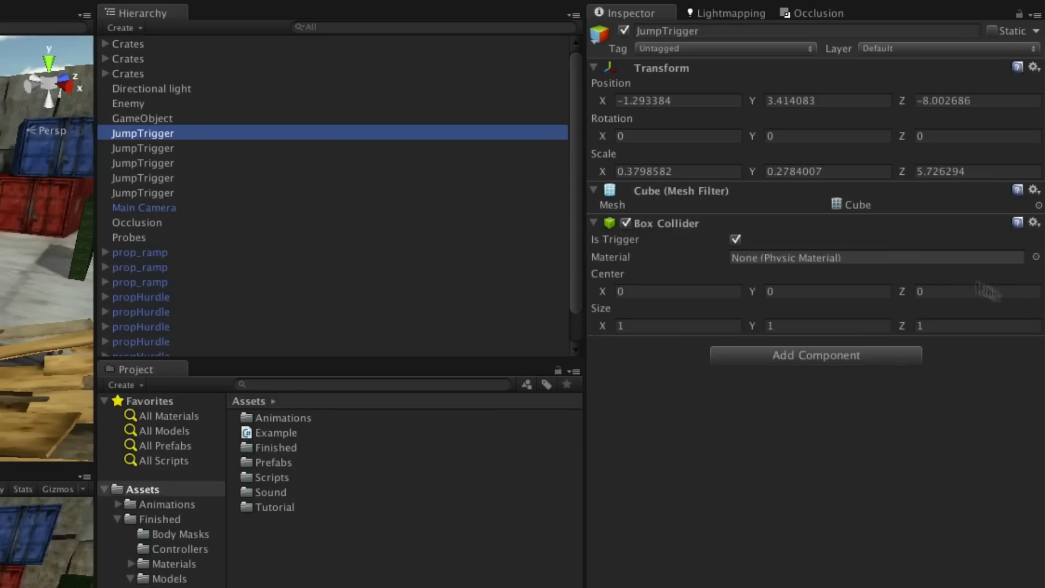
click(1035, 222)
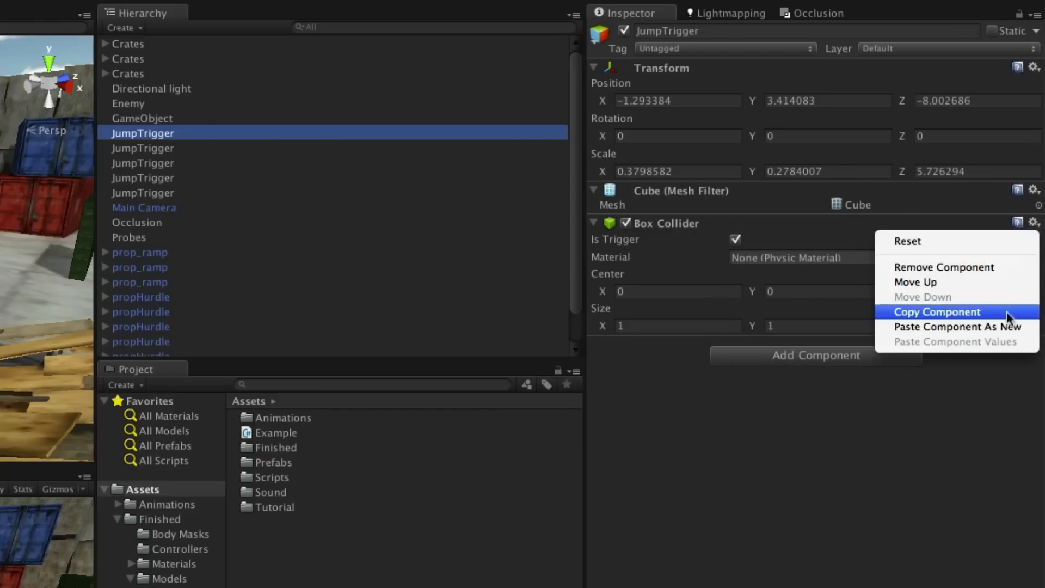
click(958, 327)
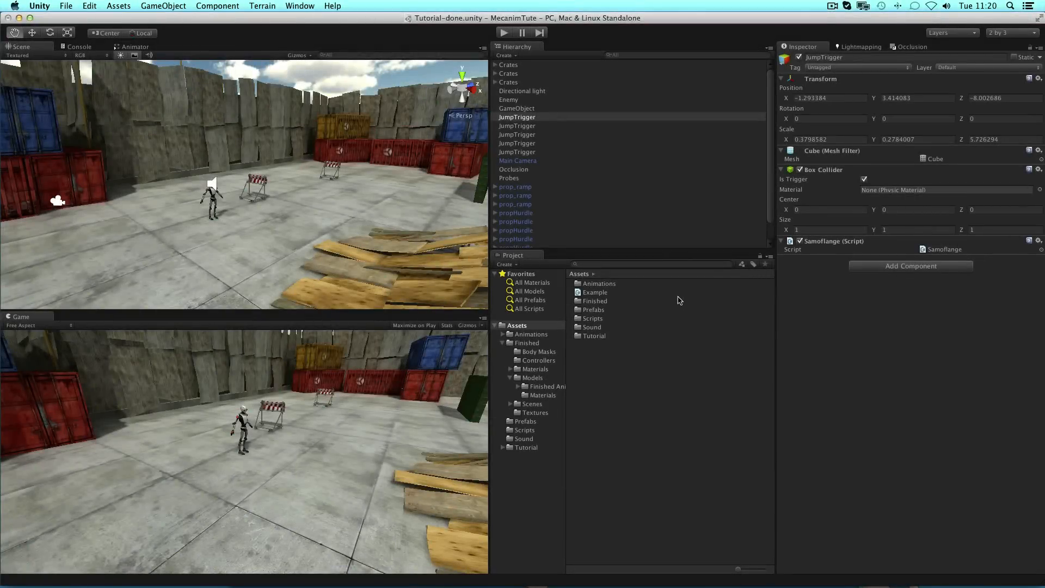
mouse_move(652, 295)
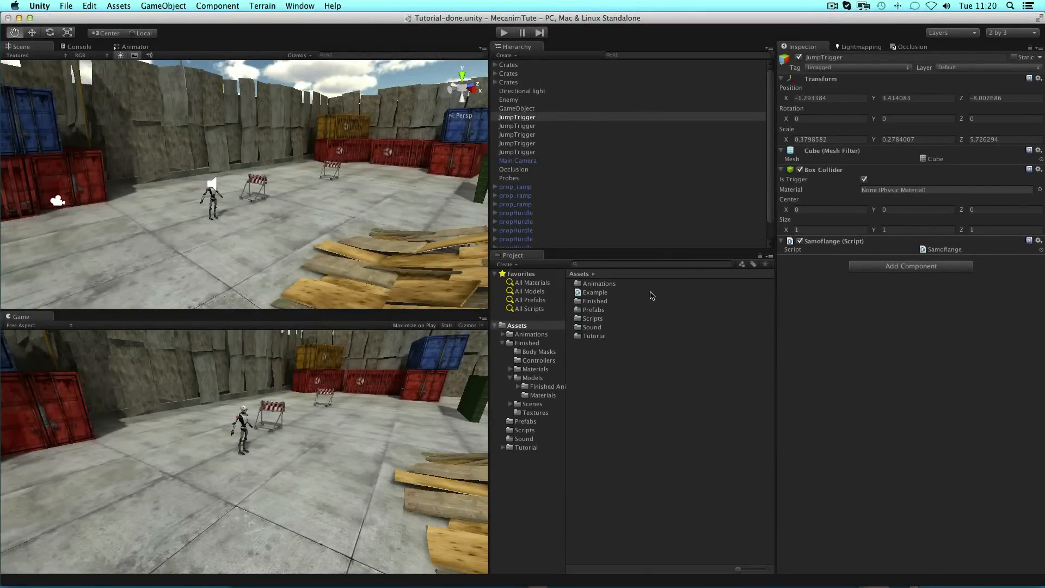
mouse_move(660, 293)
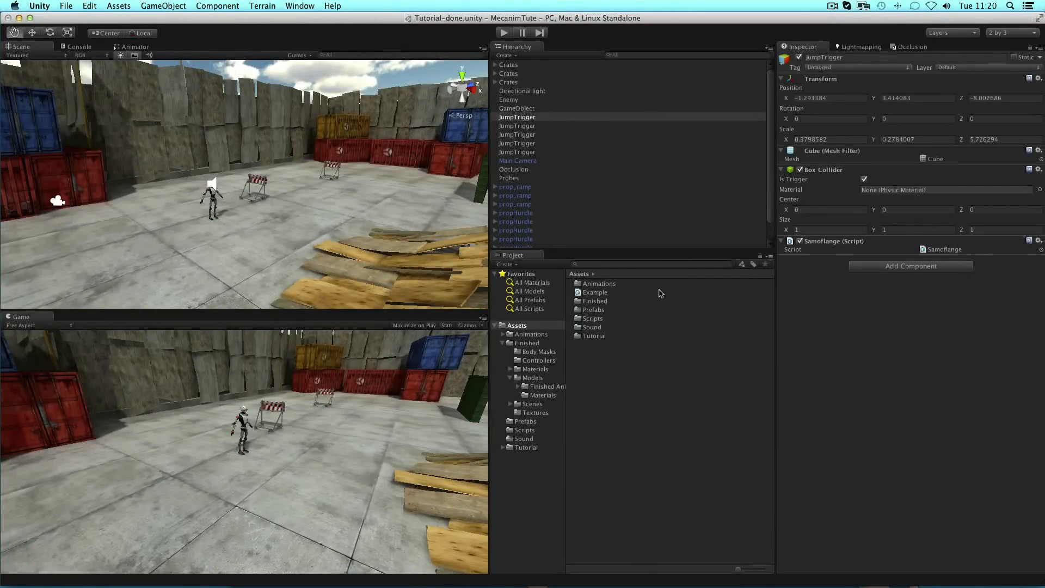
Drag the Example script asset from the Project panel onto JumpTrigger
click(594, 292)
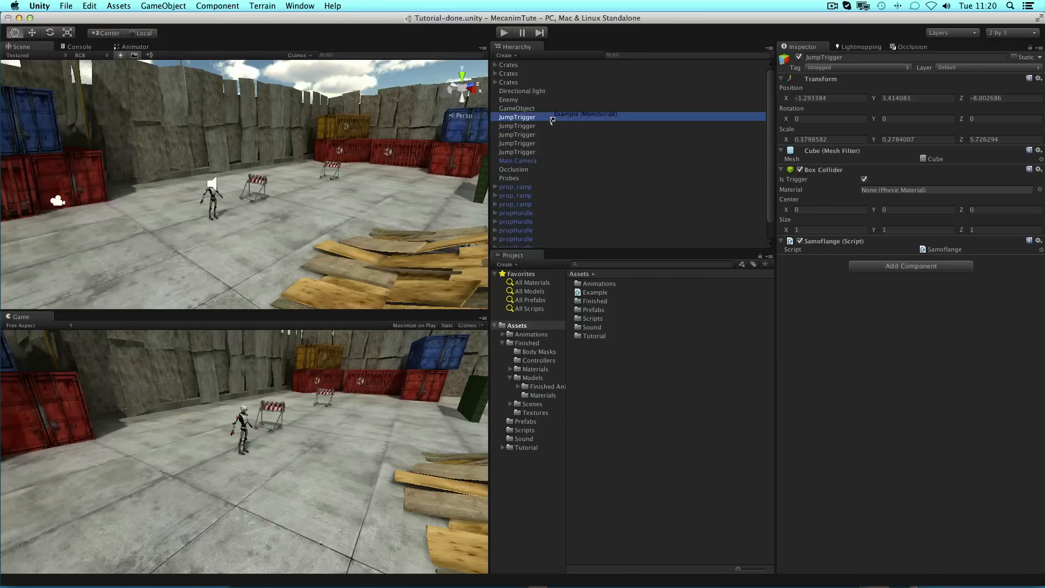
click(518, 108)
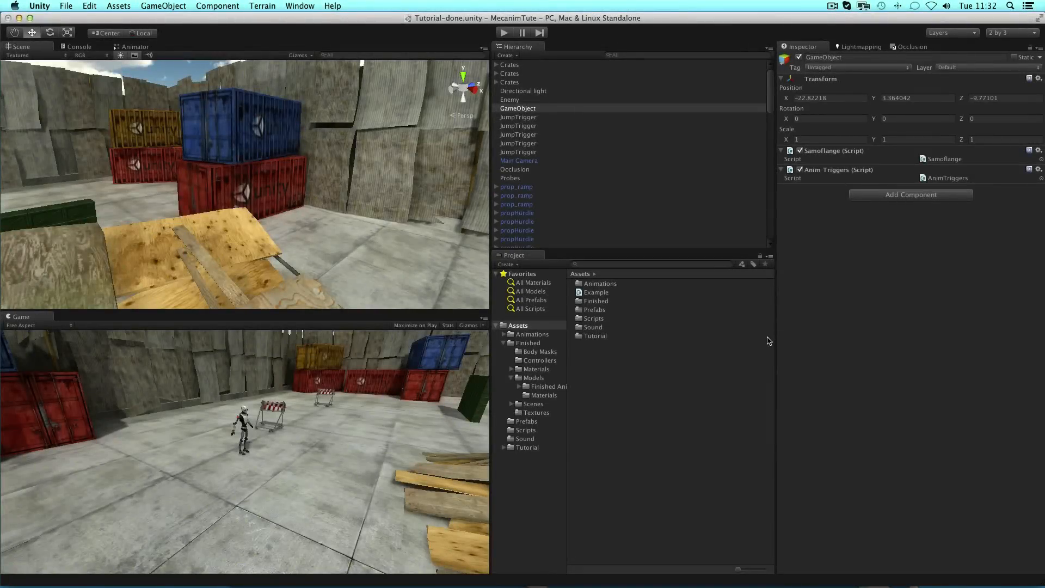
mouse_move(616, 301)
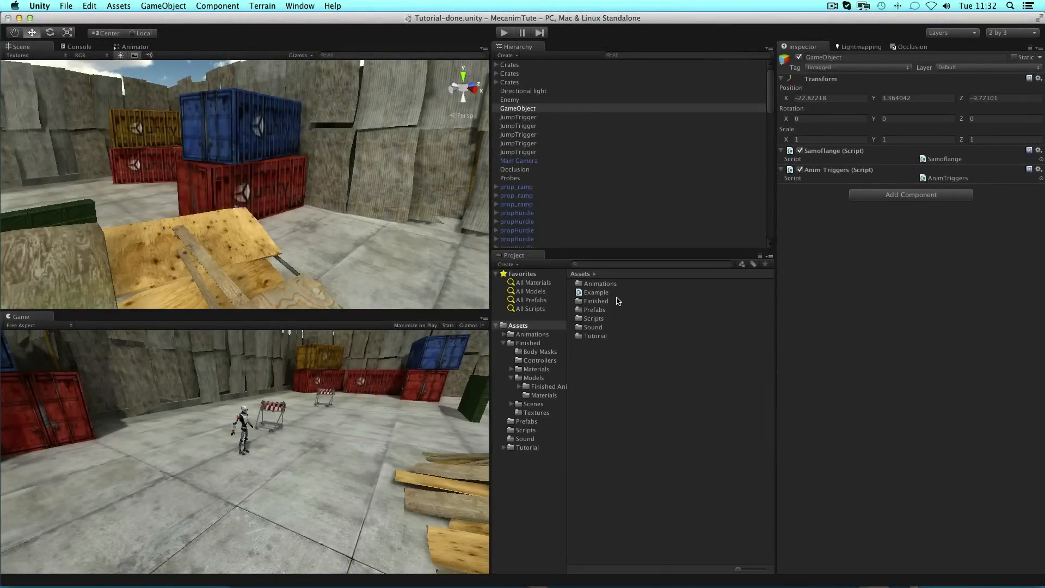
mouse_move(603, 301)
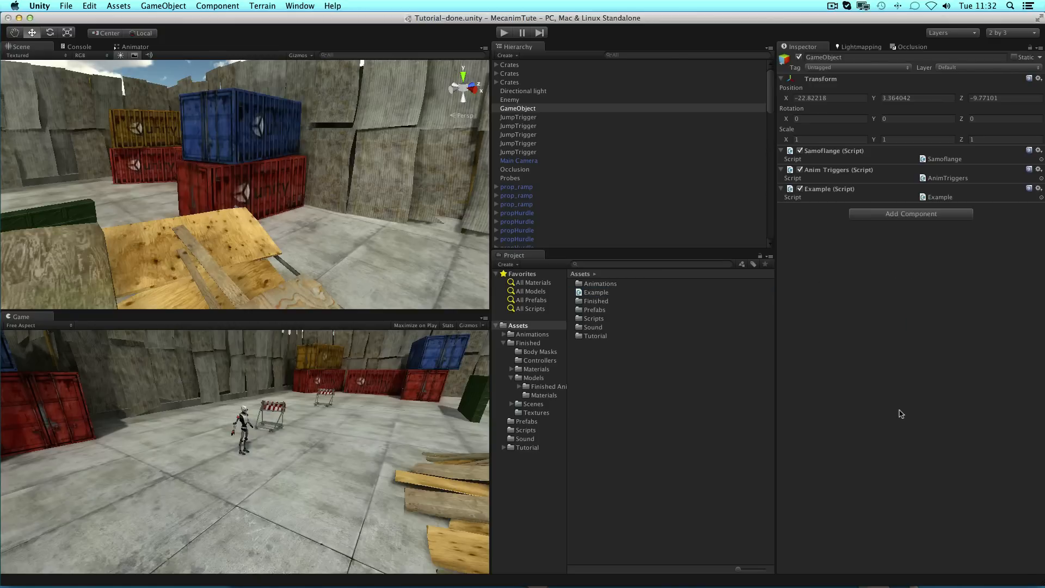
Drop the Example script onto the GameObject entry in the Hierarchy
click(518, 116)
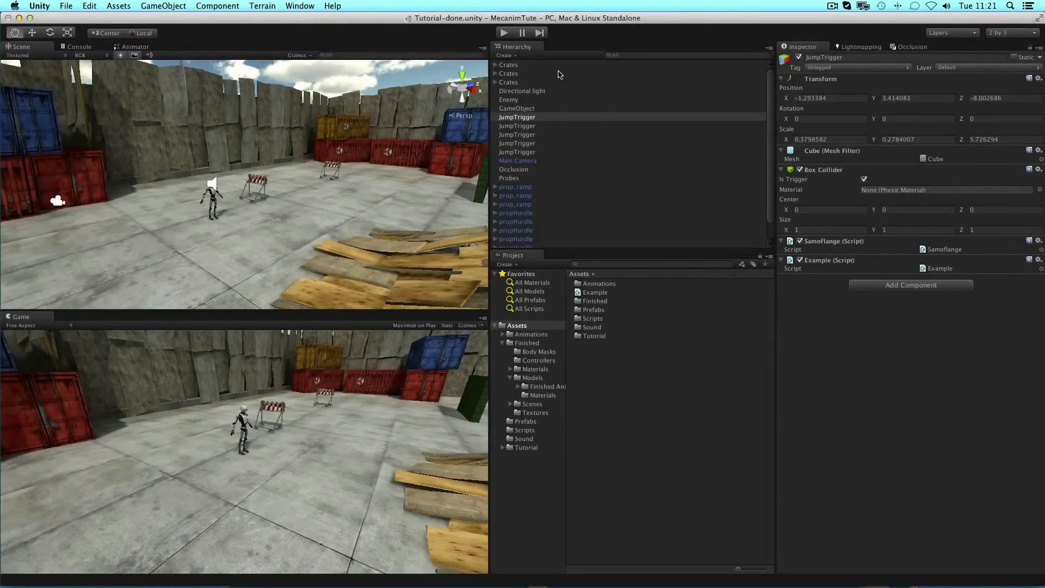
Select Crates, expand it and two propCrate entries, then collapse the group
click(509, 83)
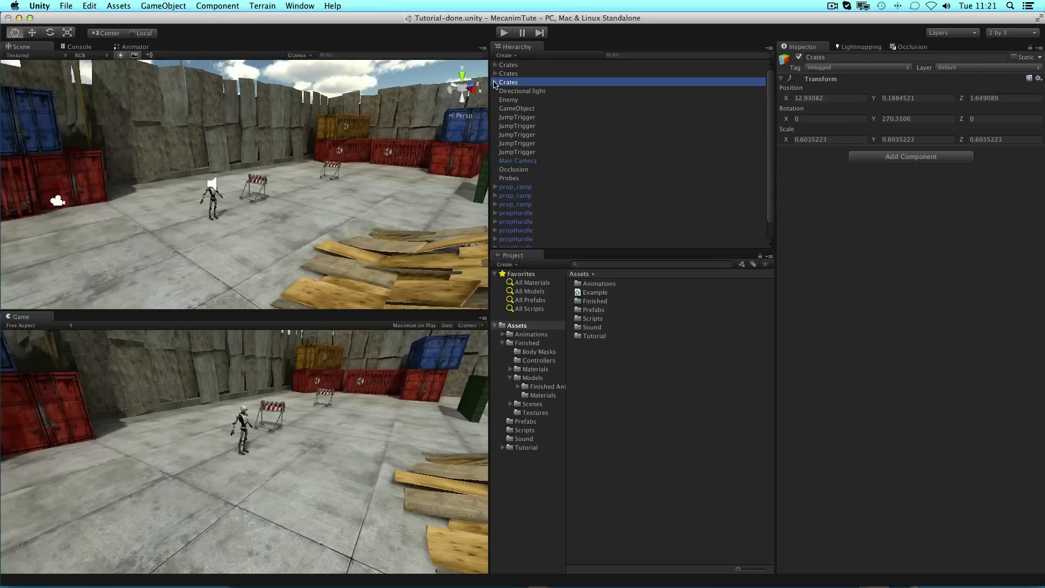
click(496, 82)
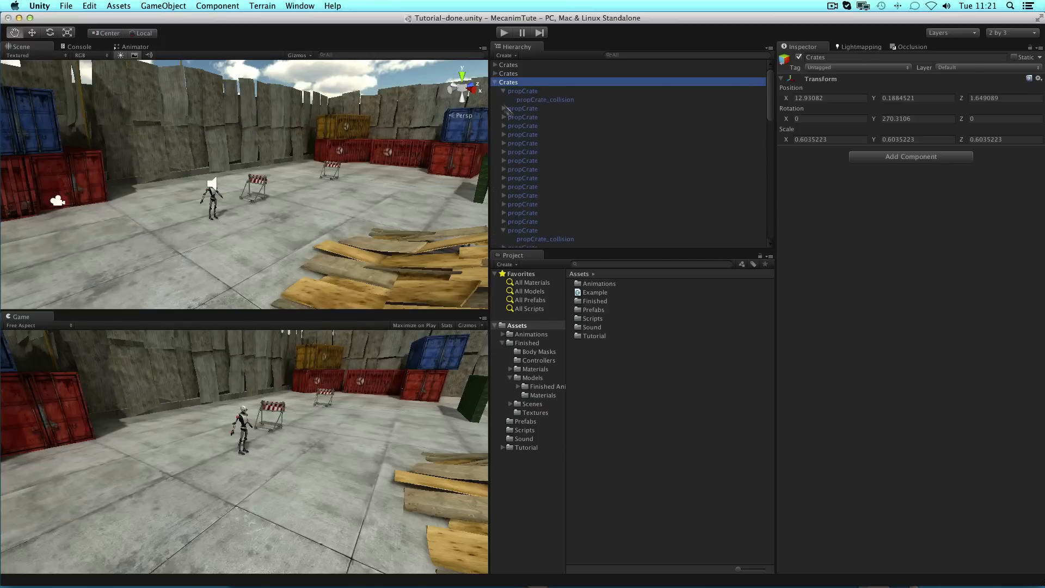
click(506, 108)
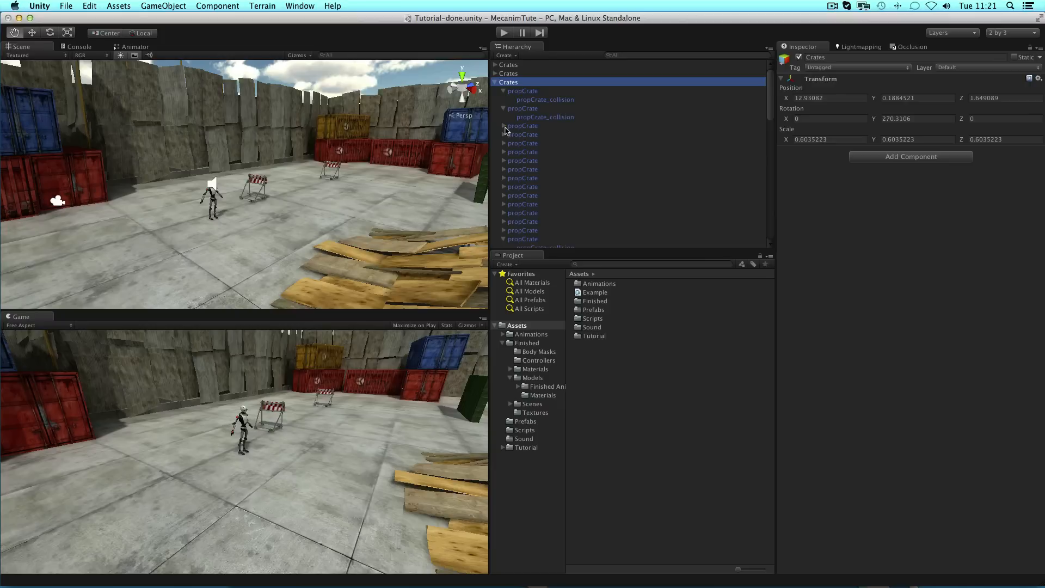
click(503, 107)
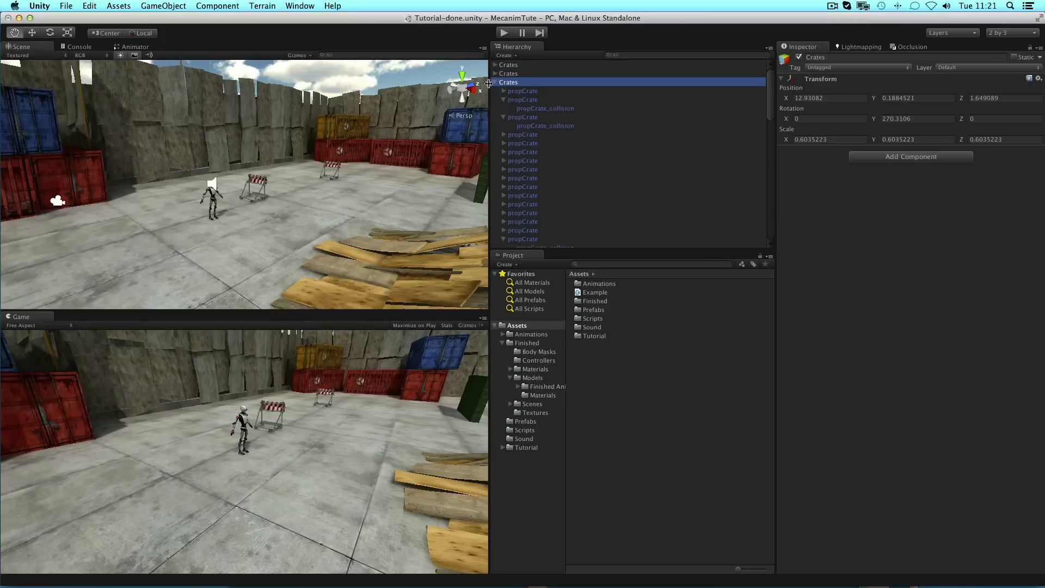
click(497, 83)
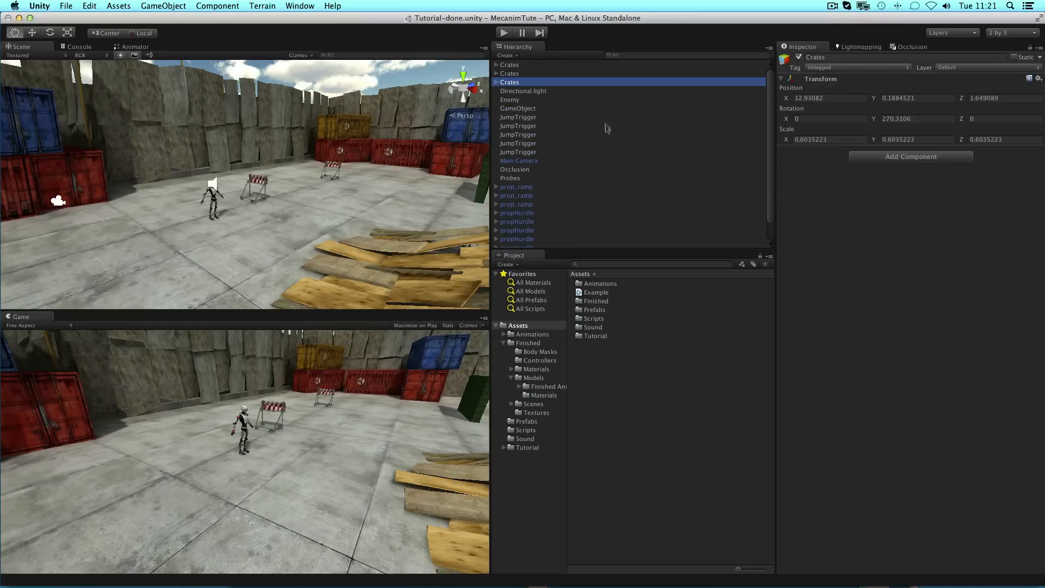
mouse_move(601, 154)
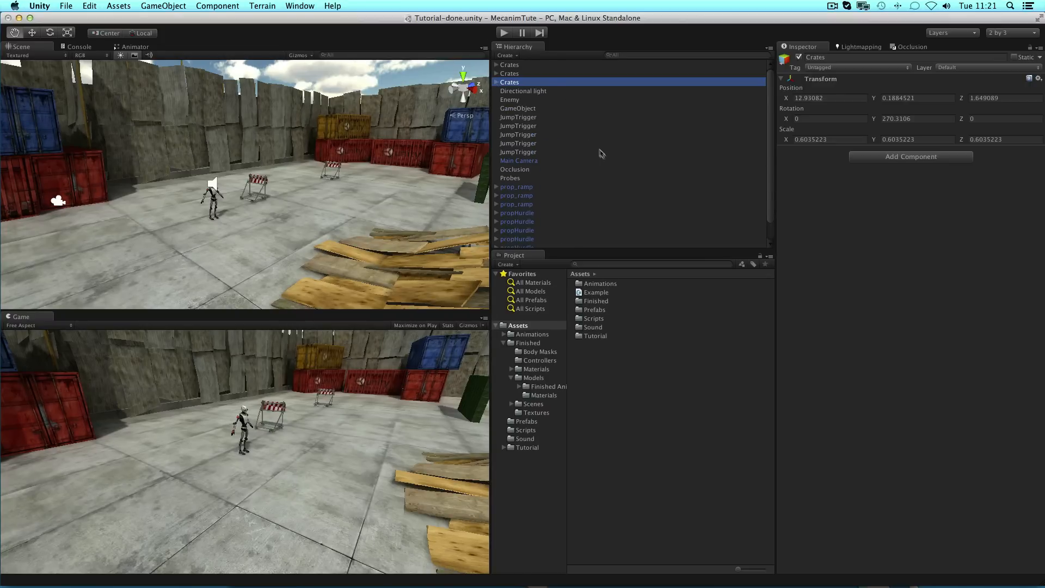
mouse_move(354, 194)
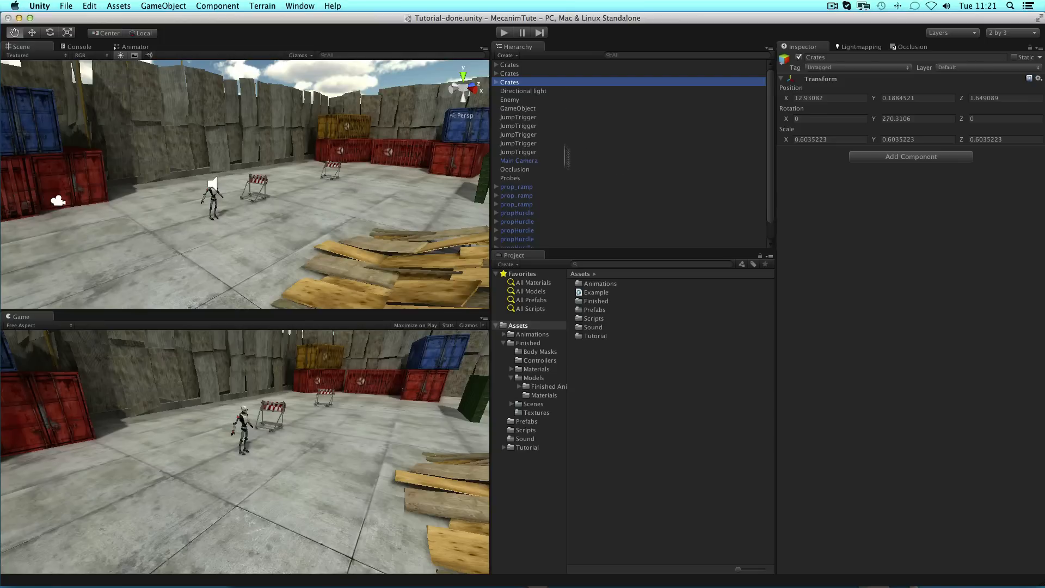
mouse_move(448, 198)
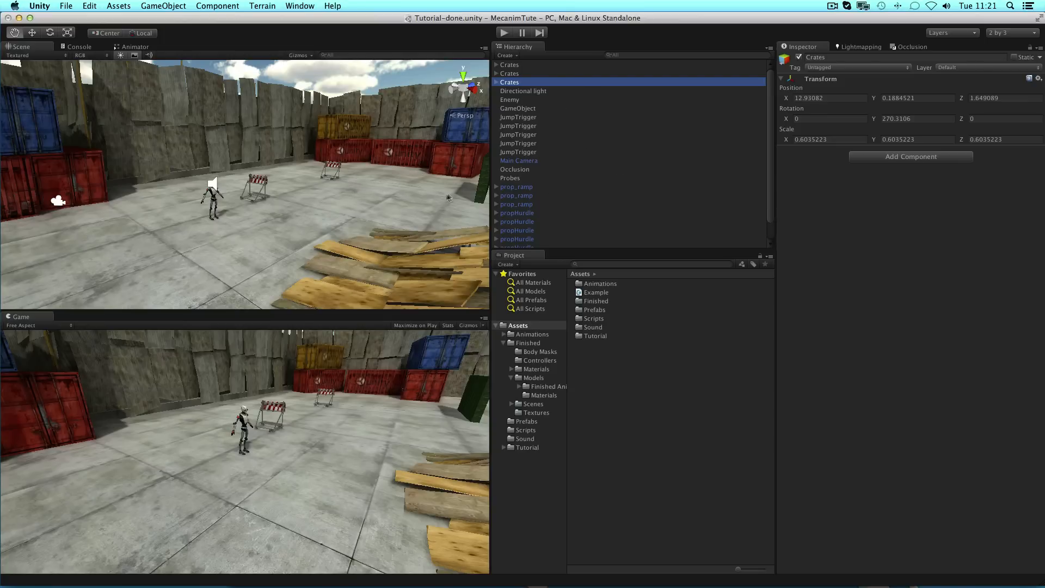